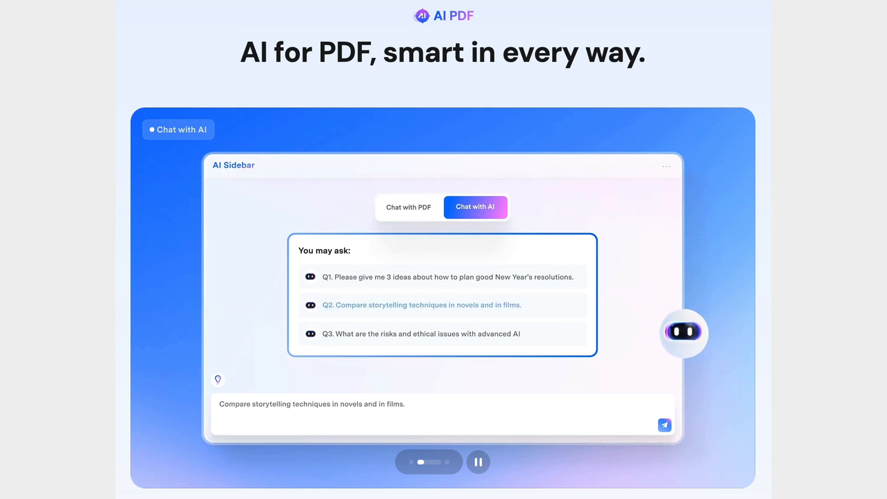
Bring up the AI Assistant menu showing AI Chat, Summarize and Translate options.
{"action": "left_click", "coordinate": [664, 425]}
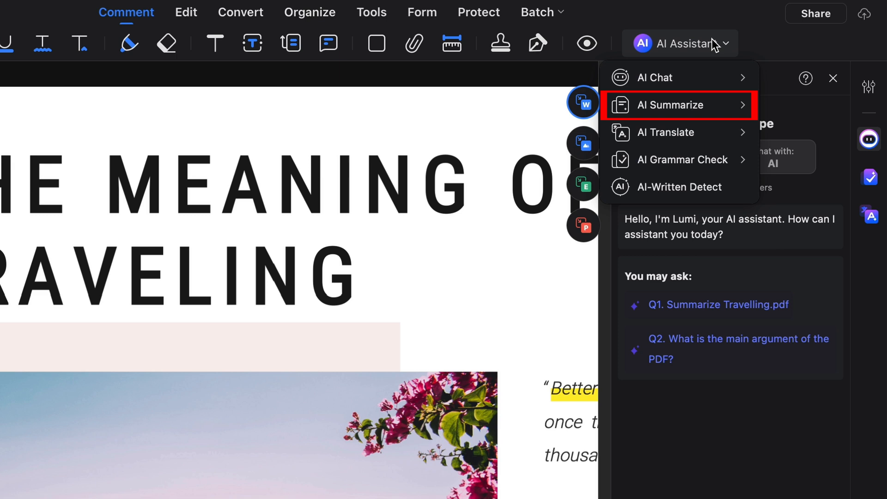
{"action": "mouse_move", "coordinate": [679, 132]}
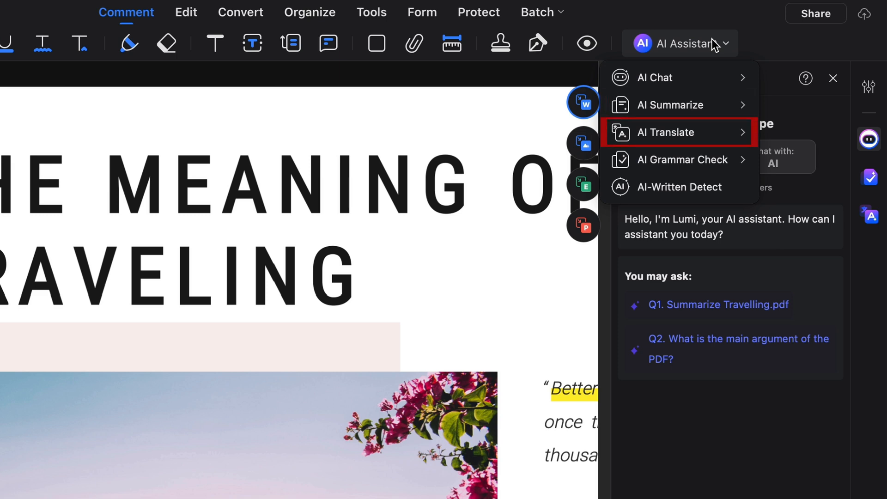
{"action": "mouse_move", "coordinate": [678, 187]}
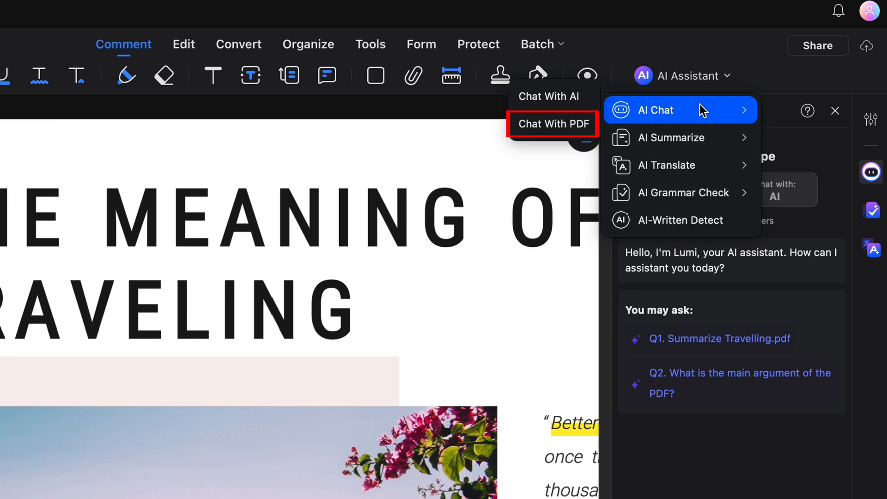
Start Chat With PDF and ask why I should travel.
{"action": "left_click", "coordinate": [554, 123]}
{"action": "type", "text": "Why sho"}
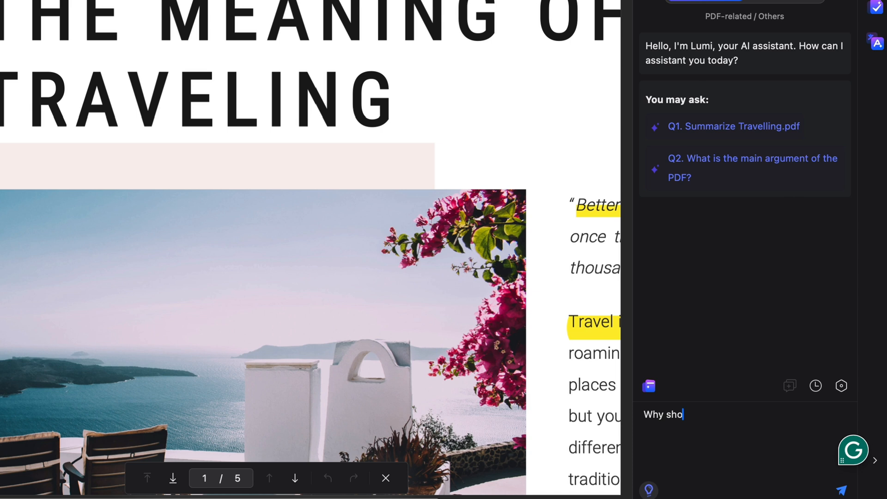
{"action": "type", "text": "uld I trave"}
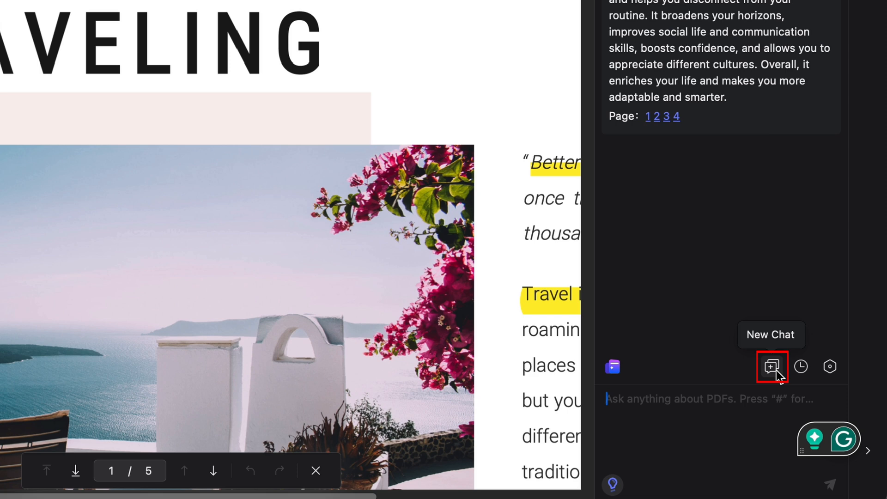
Open a new chat and pick the suggested question 'Q1. Summarize Travelling.pdf'.
{"action": "left_click", "coordinate": [771, 367]}
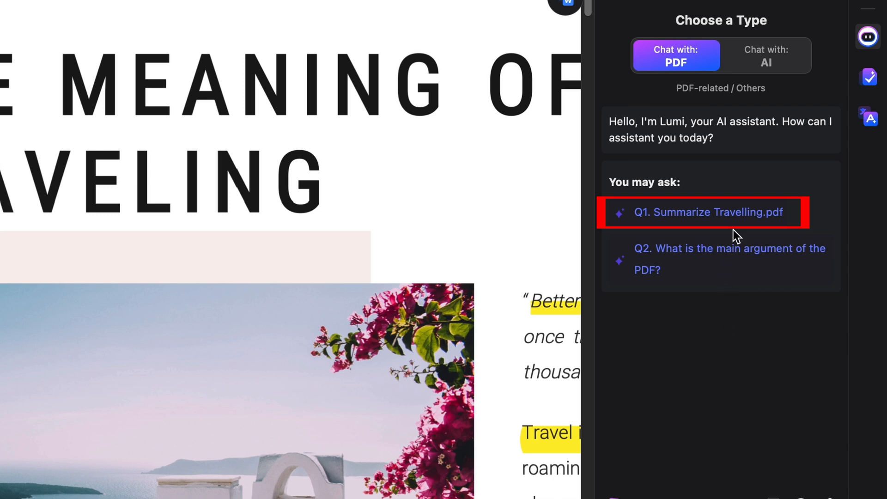
{"action": "mouse_move", "coordinate": [762, 221]}
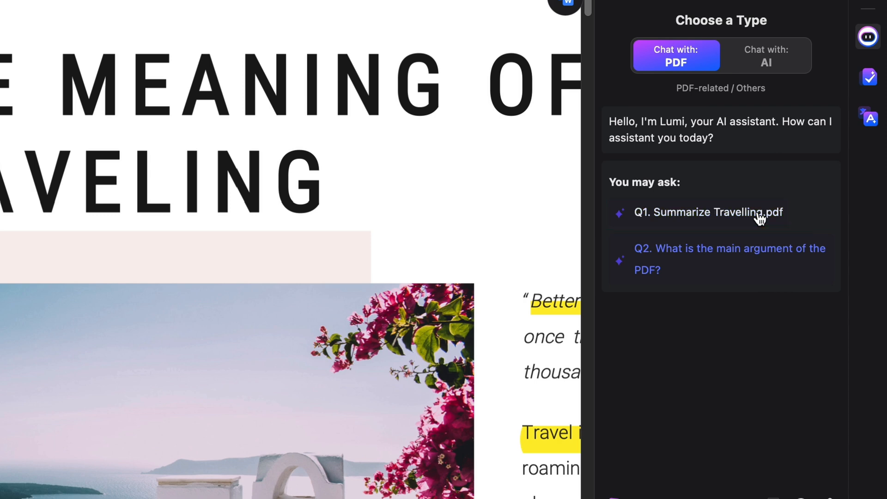
{"action": "left_click", "coordinate": [709, 212]}
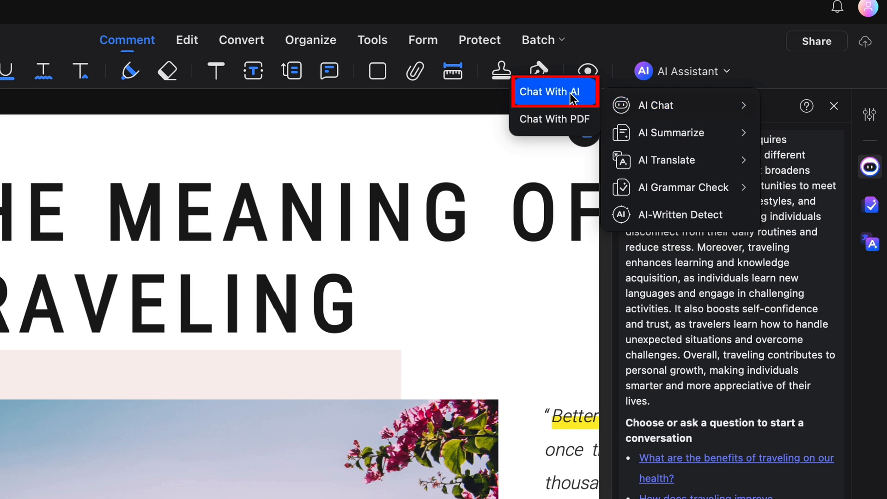
Switch Lumi to Chat With AI mode to ask about US destinations.
{"action": "left_click", "coordinate": [550, 91]}
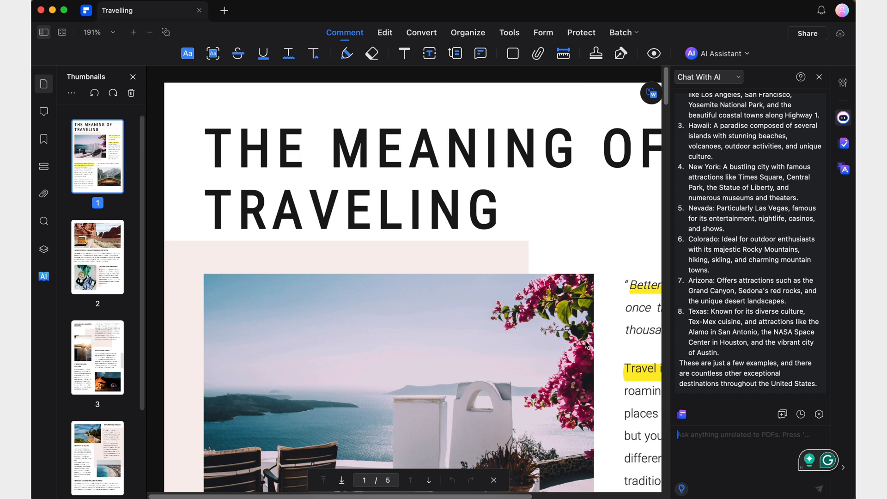
{"action": "mouse_move", "coordinate": [587, 346]}
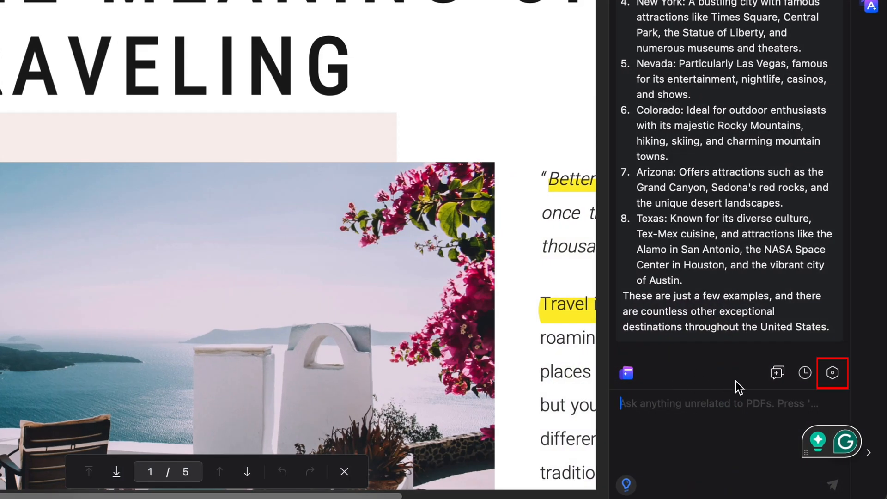
{"action": "mouse_move", "coordinate": [832, 374]}
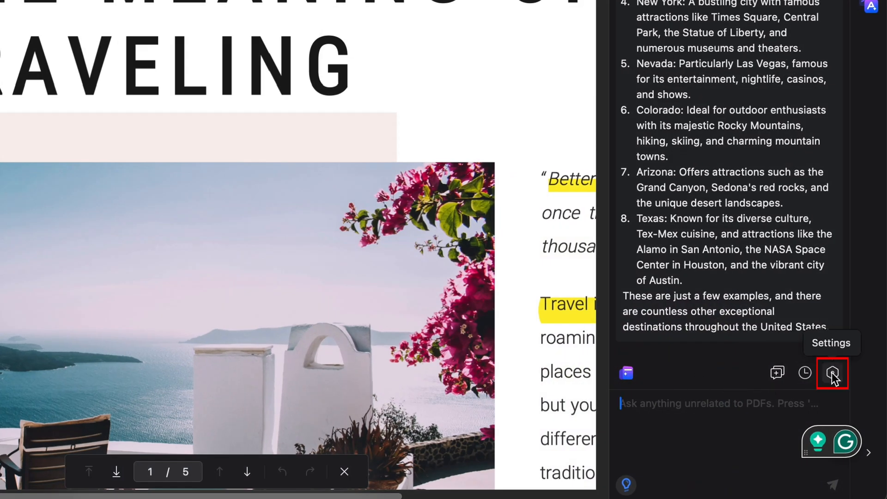
Set AI Preference response tone to Humorous and browse the Response Industry options.
{"action": "left_click", "coordinate": [832, 374]}
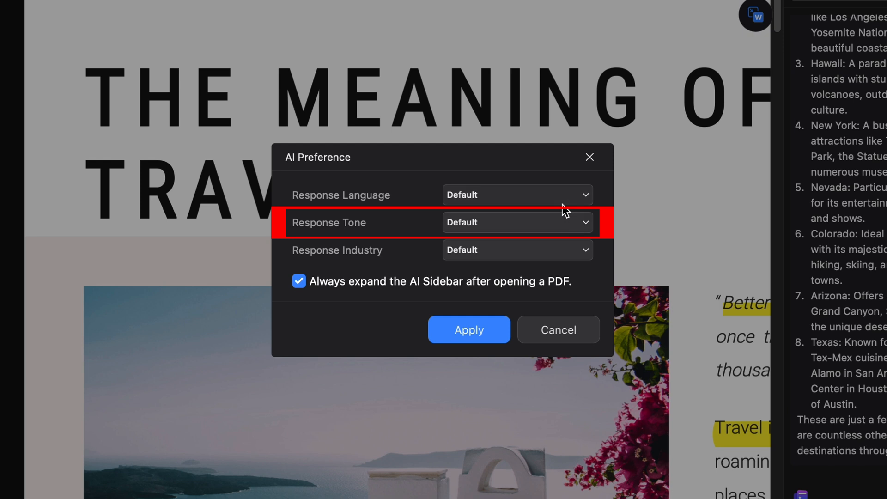
{"action": "left_click", "coordinate": [516, 222]}
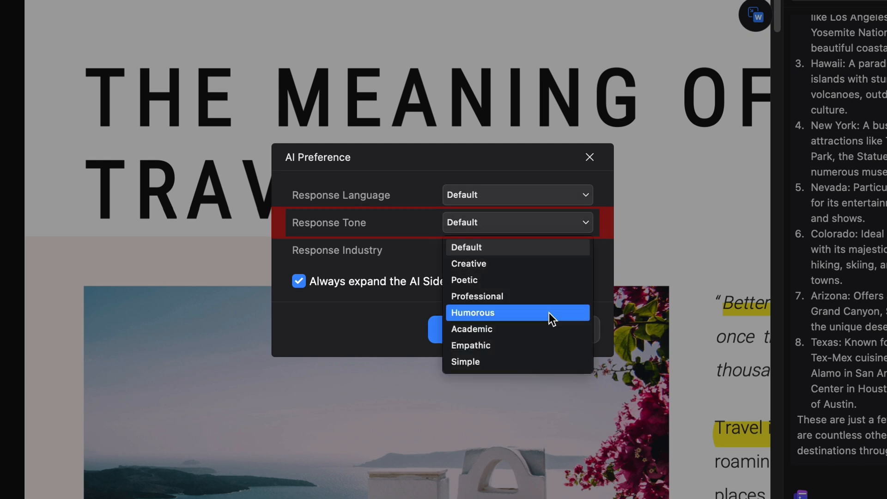
{"action": "left_click", "coordinate": [472, 312]}
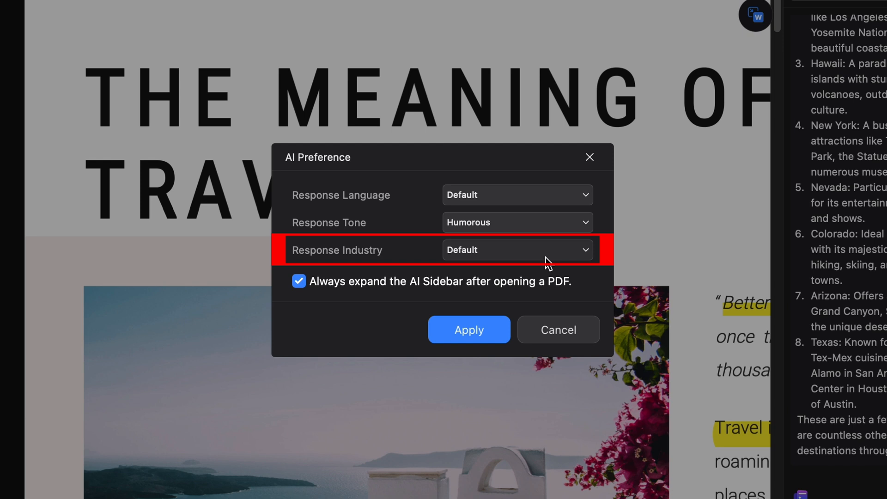
{"action": "left_click", "coordinate": [517, 250]}
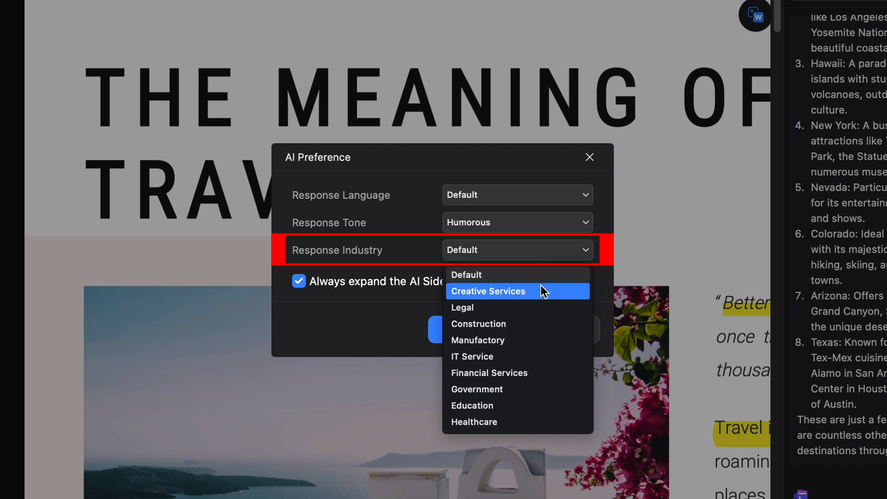
{"action": "mouse_move", "coordinate": [521, 405]}
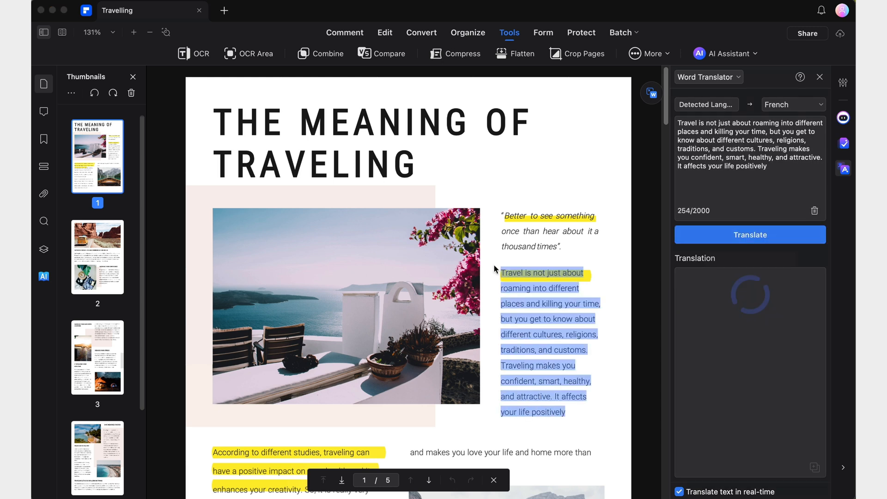
Translate the selected seaside paragraph into French, then reopen the AI Assistant menu.
{"action": "left_click", "coordinate": [750, 234]}
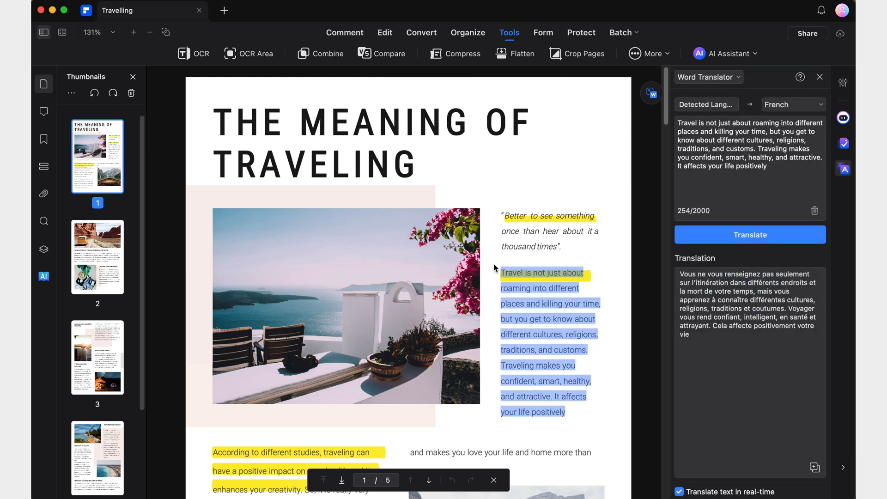
{"action": "left_click", "coordinate": [725, 53]}
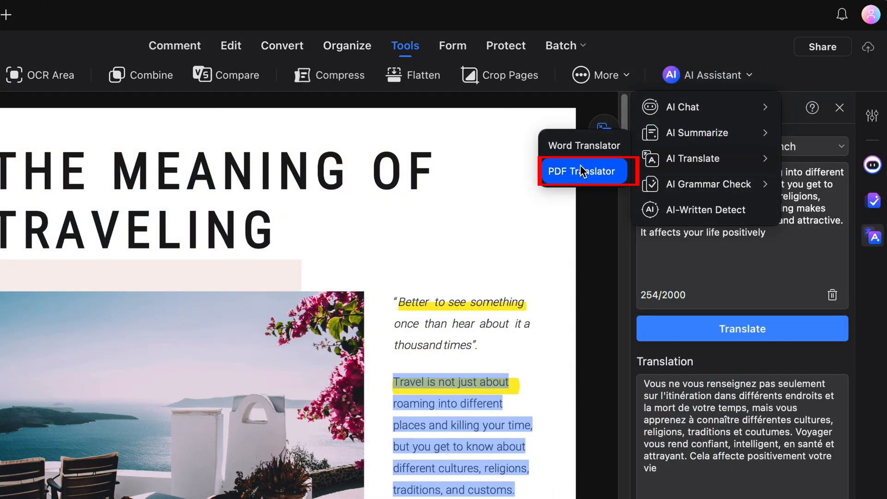
Translate pages 1-5 into Spanish and scroll through the Travelling-Translated copy.
{"action": "left_click", "coordinate": [583, 171]}
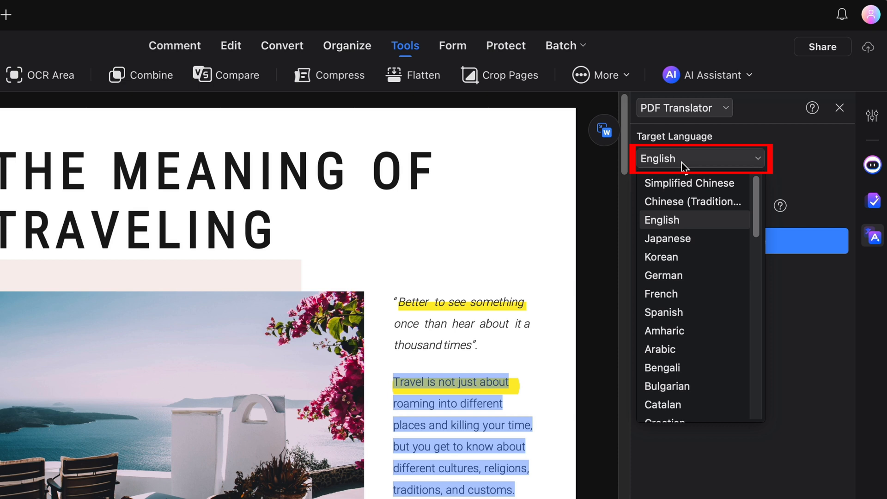
{"action": "mouse_move", "coordinate": [663, 312]}
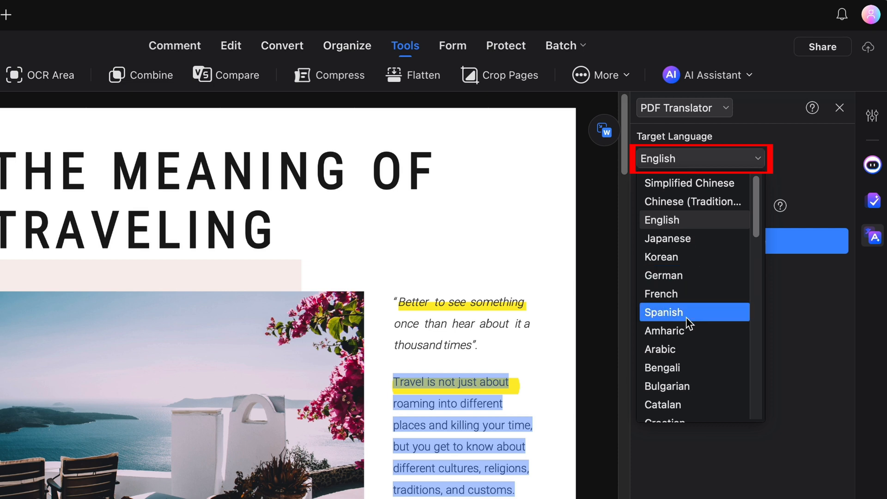
{"action": "left_click", "coordinate": [663, 312]}
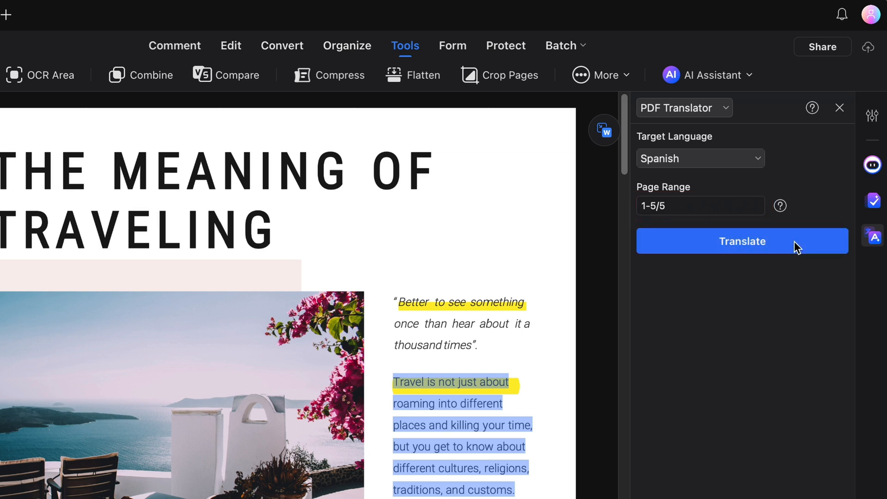
{"action": "left_click", "coordinate": [742, 242]}
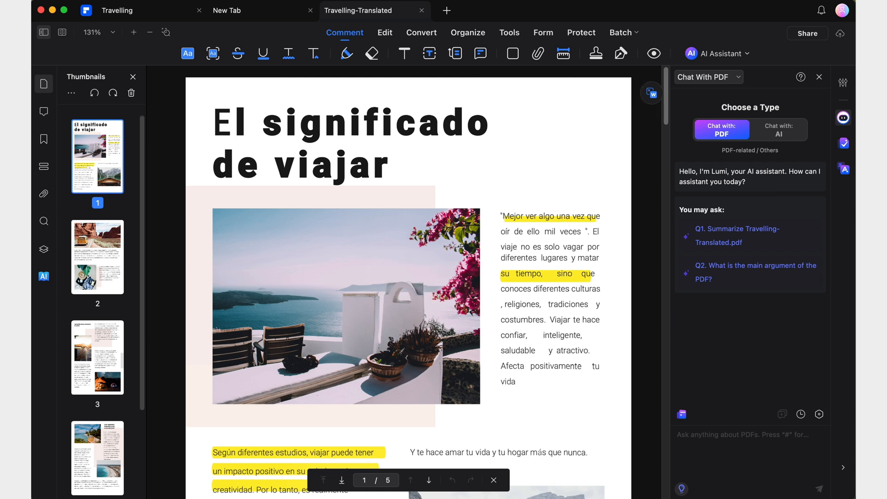
{"action": "scroll", "scroll_direction": "down", "scroll_amount": 3}
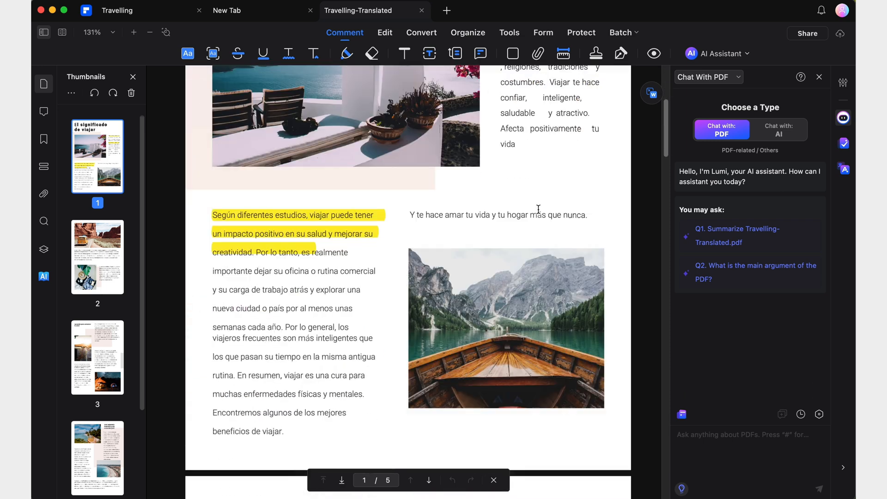
{"action": "scroll", "scroll_direction": "down", "scroll_amount": 3}
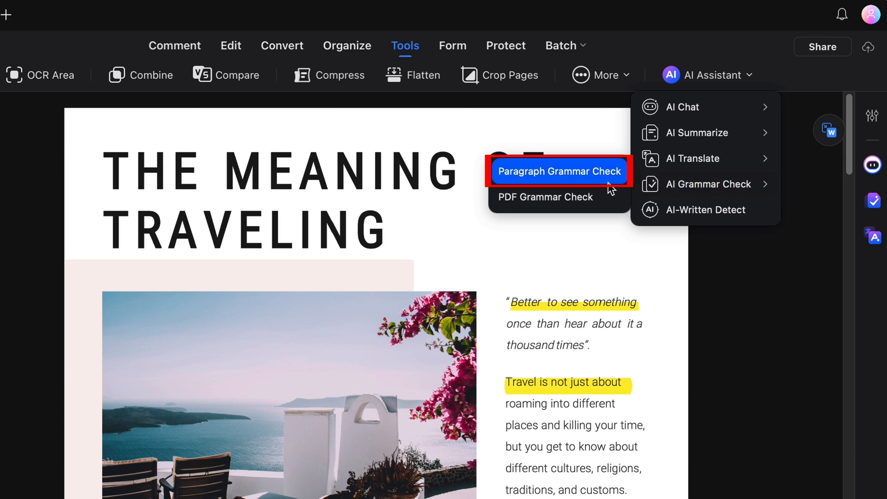
Run Paragraph Grammar Check on the 'Travel is not just about' paragraph.
{"action": "left_click", "coordinate": [559, 171]}
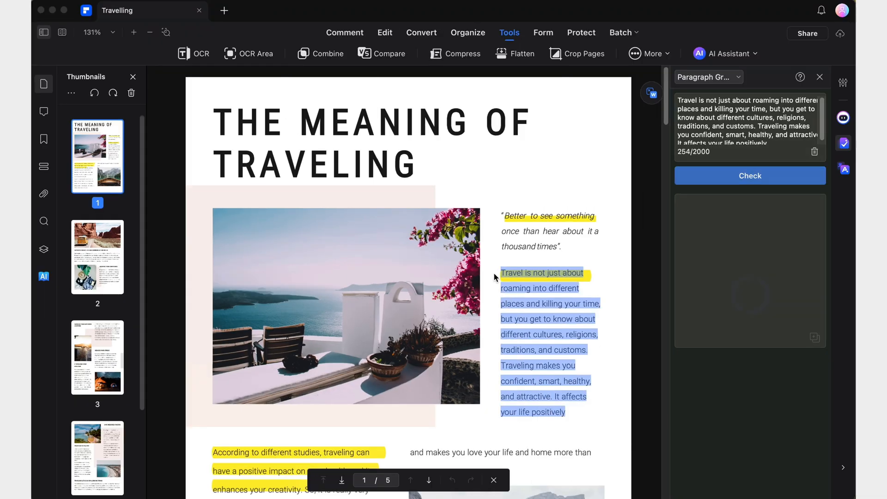
{"action": "left_click", "coordinate": [749, 175]}
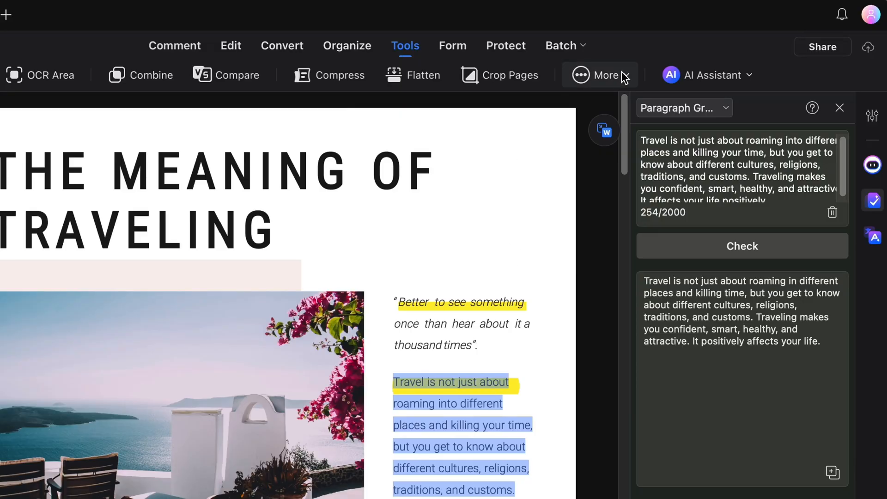
Run PDF Grammar Check on pages 1-5 and zoom out twice on Travelling-Grammared.
{"action": "left_click", "coordinate": [716, 75]}
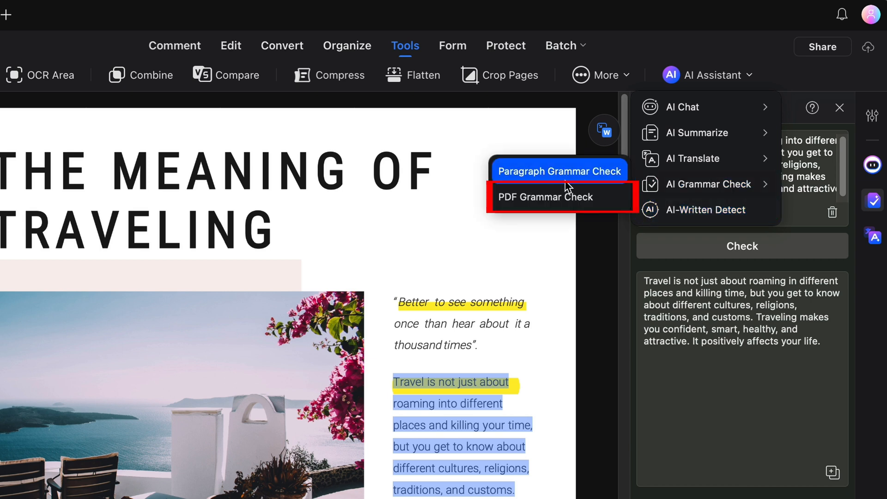
{"action": "left_click", "coordinate": [543, 197]}
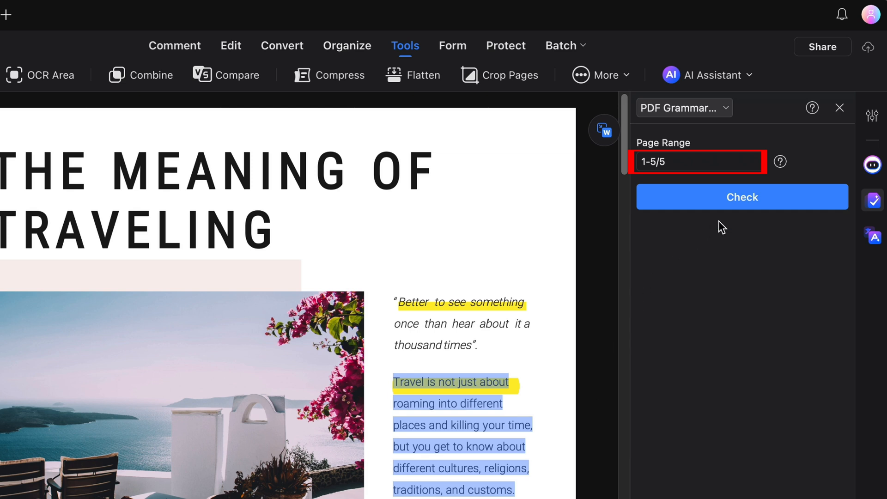
{"action": "left_click", "coordinate": [742, 197]}
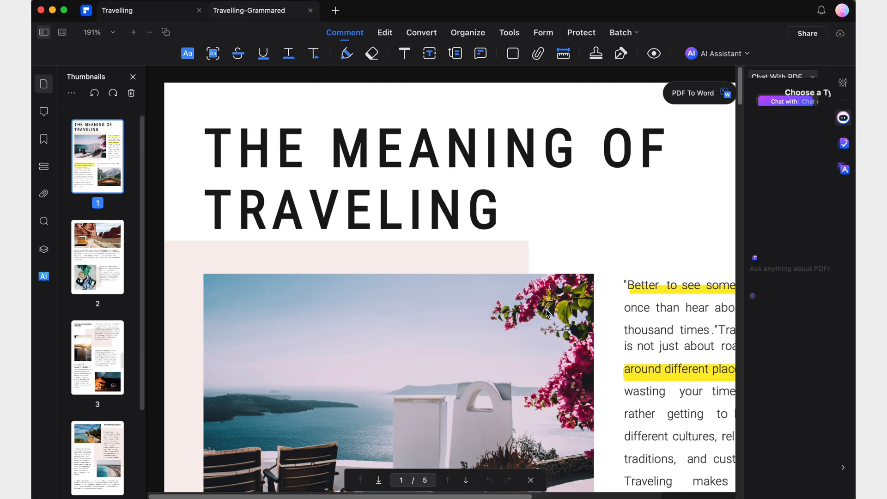
{"action": "left_click", "coordinate": [149, 32]}
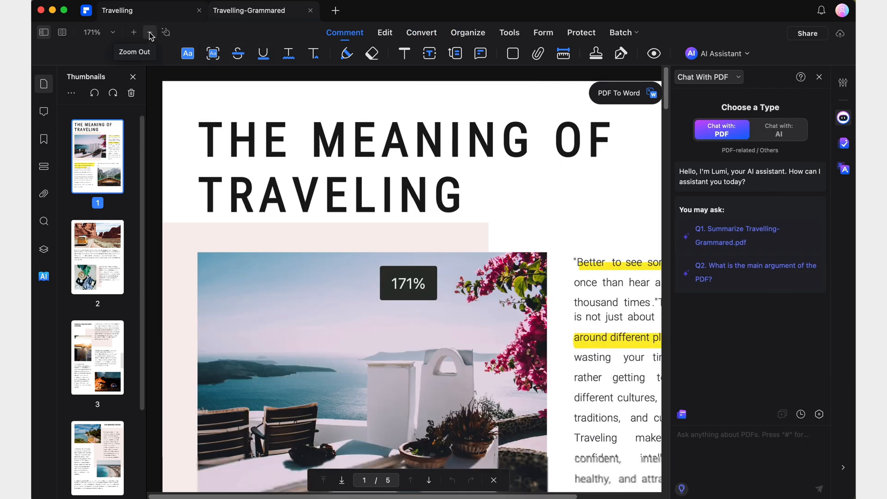
{"action": "left_click", "coordinate": [151, 32]}
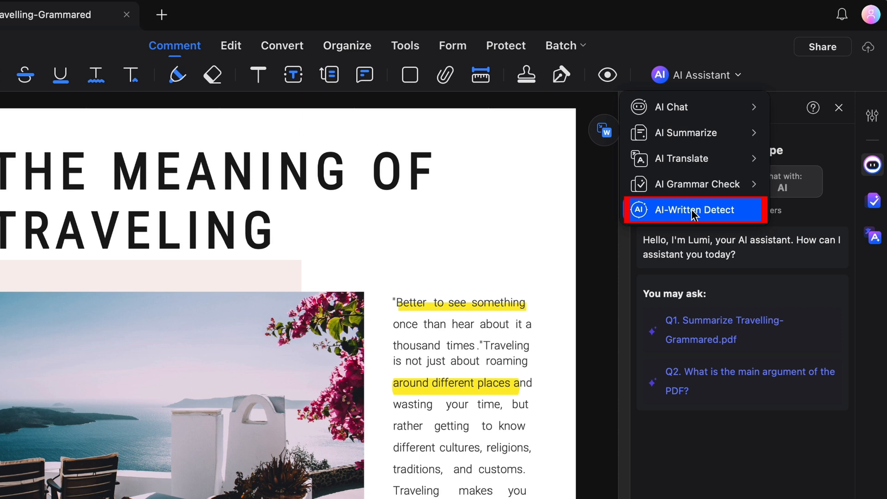
Run AI-Written Detect on the Travelling-Grammared document.
{"action": "left_click", "coordinate": [694, 209]}
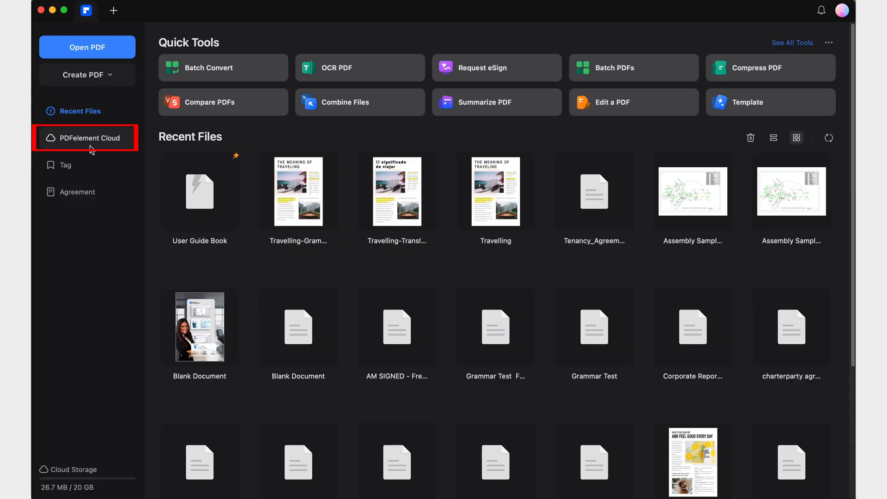
Open Travelling.pdf's record under AI Generated in PDFelement Cloud and scroll its overview and key points.
{"action": "left_click", "coordinate": [87, 138]}
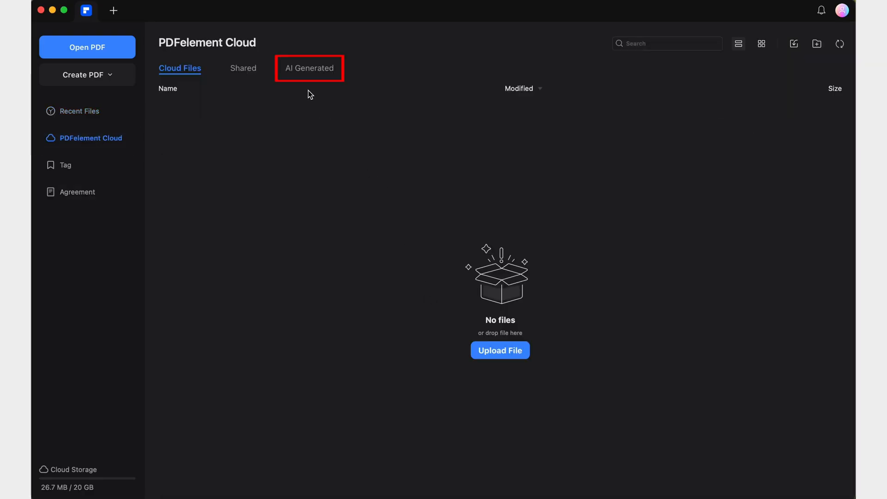
{"action": "left_click", "coordinate": [309, 68]}
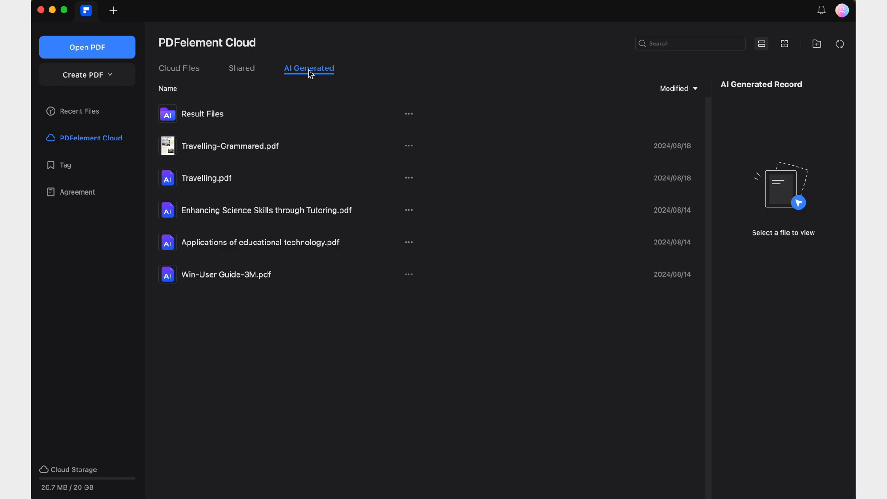
{"action": "mouse_move", "coordinate": [229, 181]}
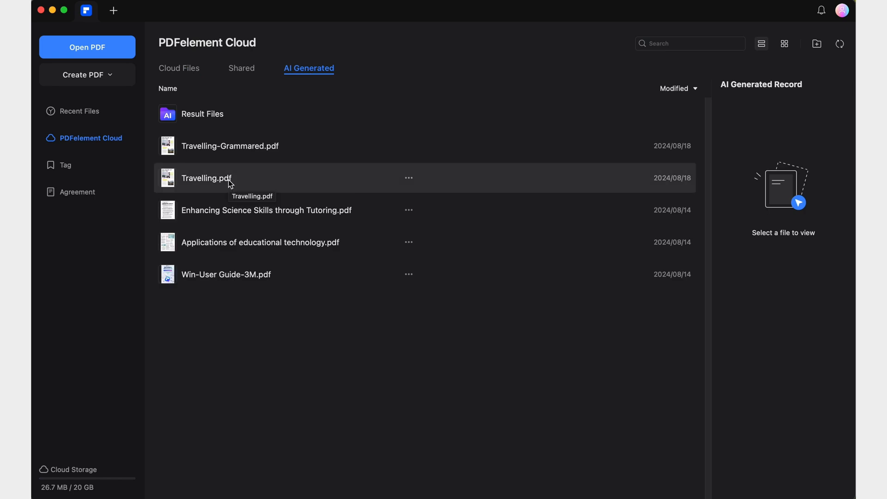
{"action": "left_click", "coordinate": [207, 177]}
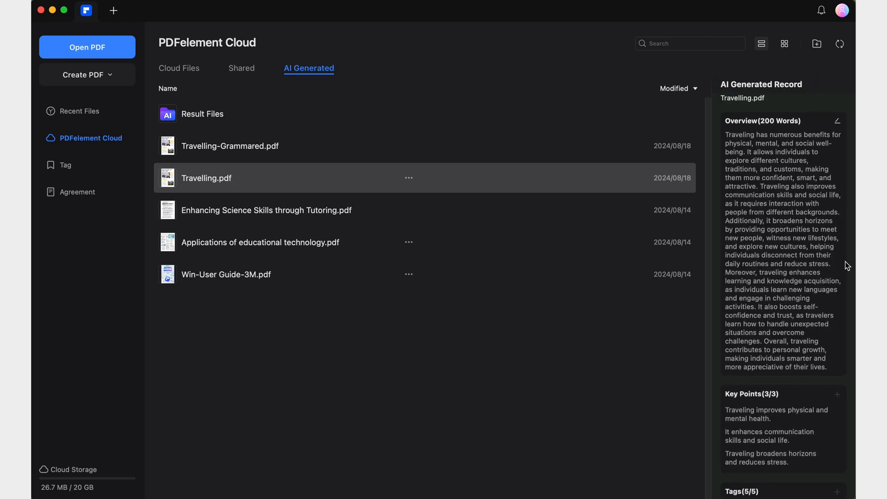
{"action": "scroll", "scroll_direction": "down", "scroll_amount": 3}
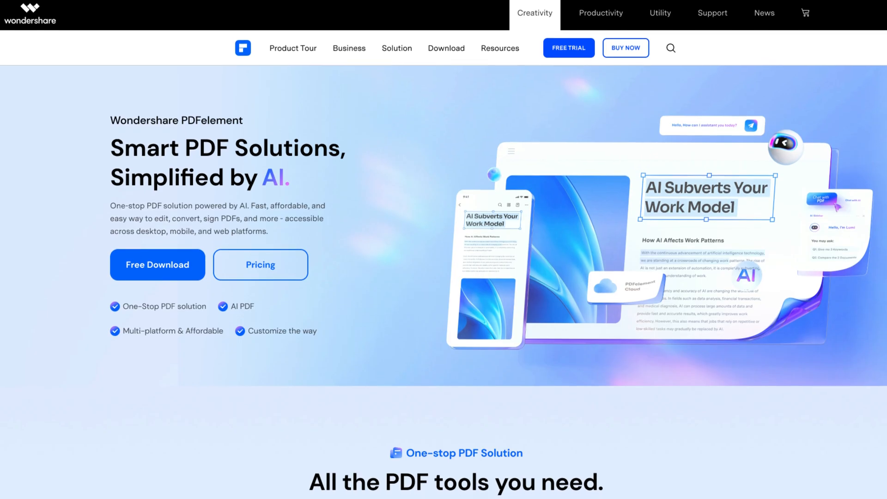
{"action": "scroll", "scroll_direction": "down", "scroll_amount": 3}
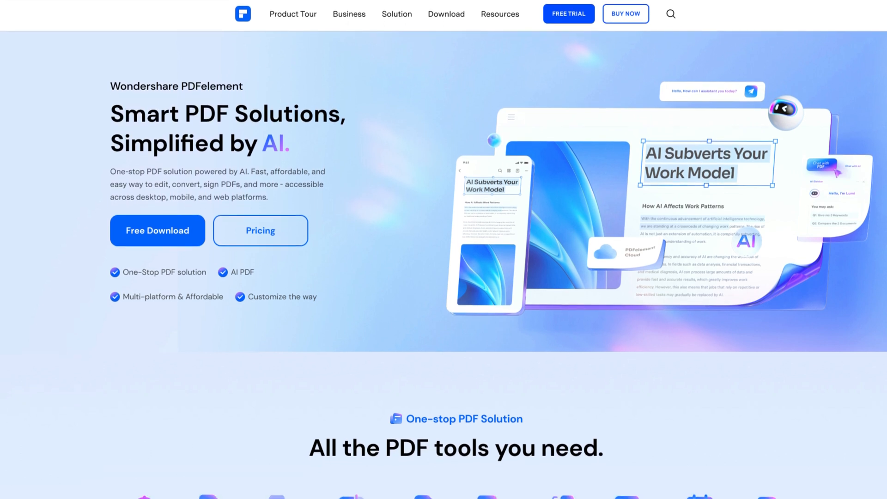
{"action": "scroll", "scroll_direction": "down", "scroll_amount": 3}
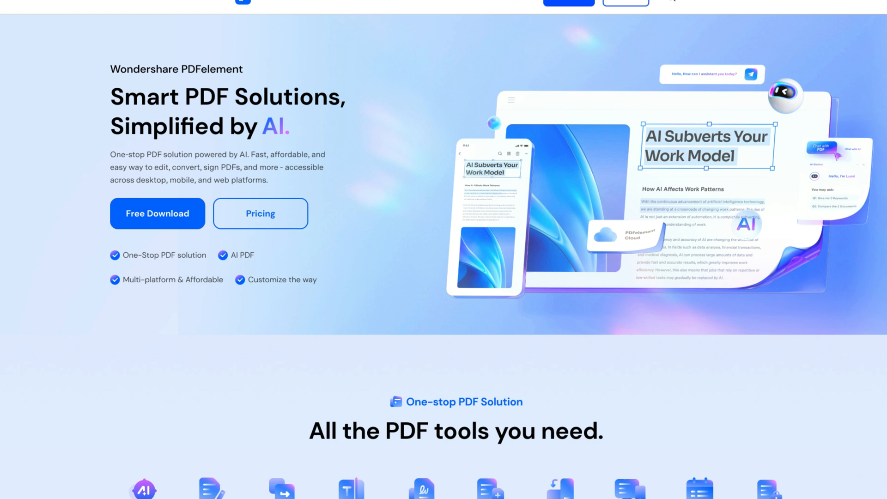
{"action": "scroll", "scroll_direction": "down", "scroll_amount": 3}
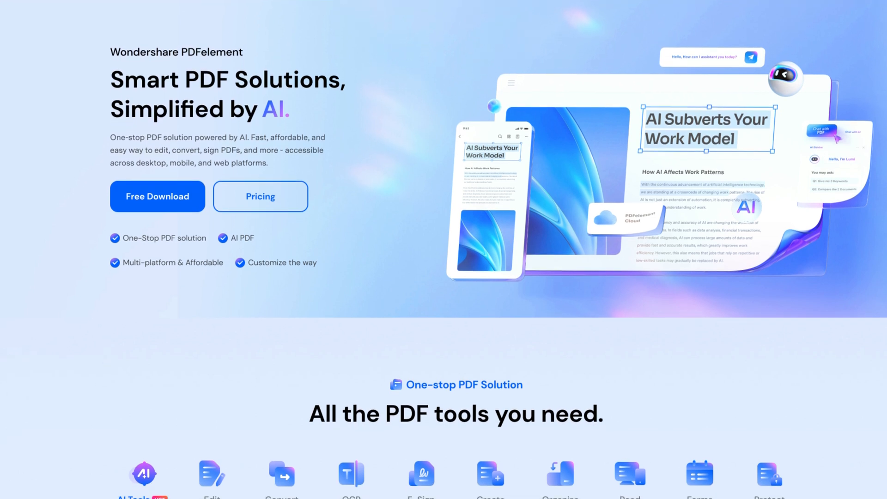
{"action": "scroll", "scroll_direction": "down", "scroll_amount": 3}
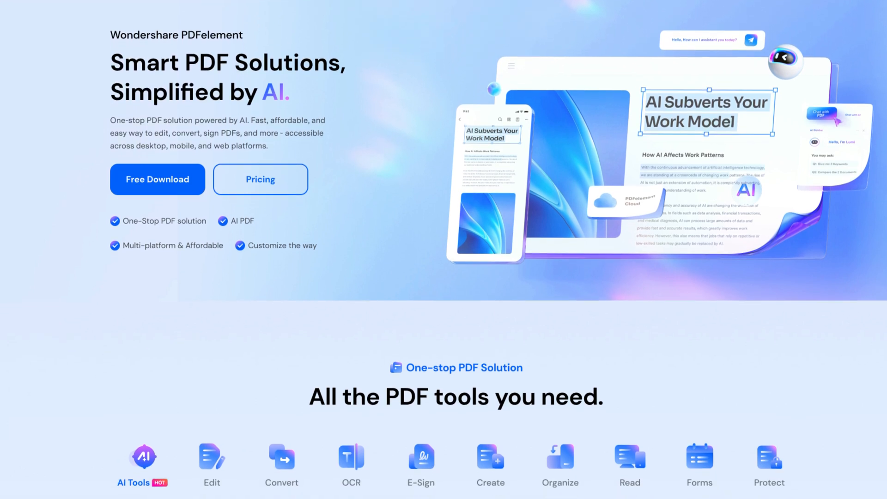